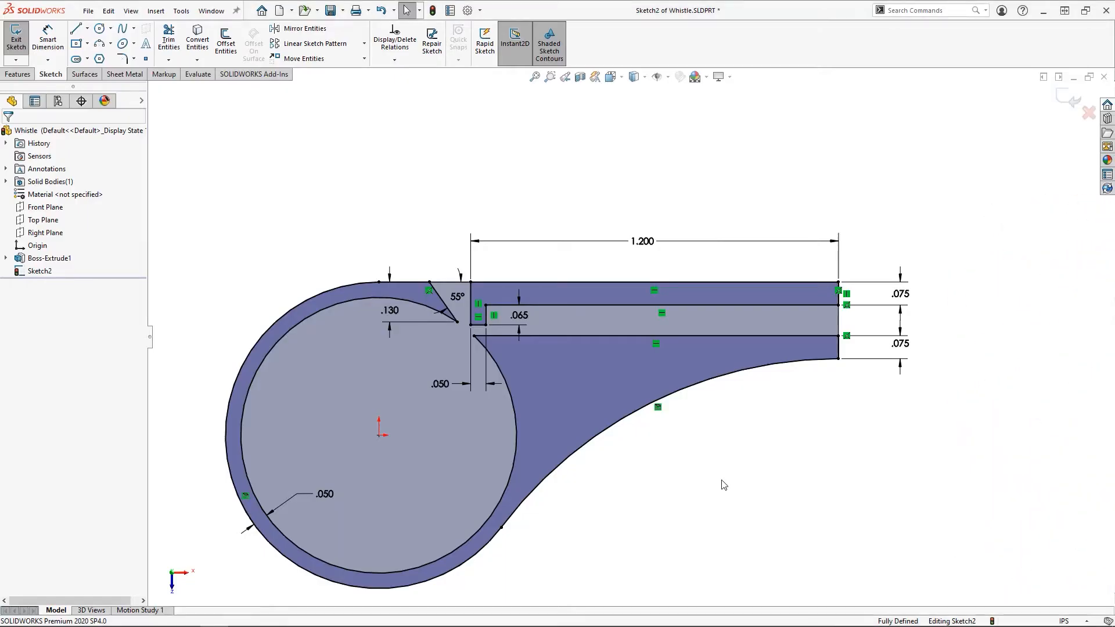
pyautogui.moveTo(827, 388)
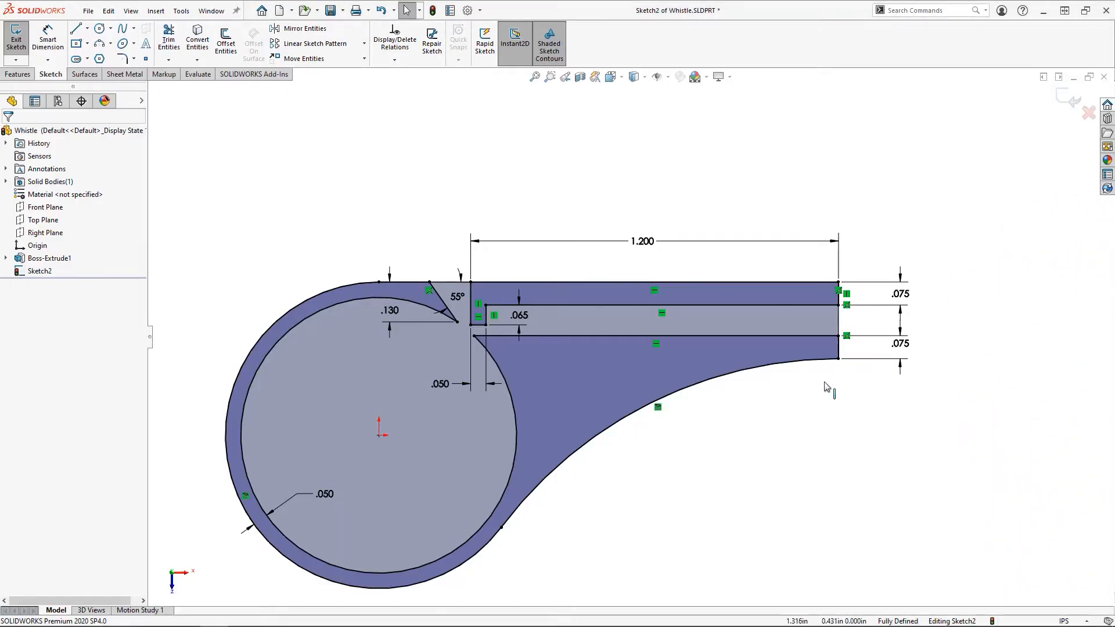
pyautogui.moveTo(336, 408)
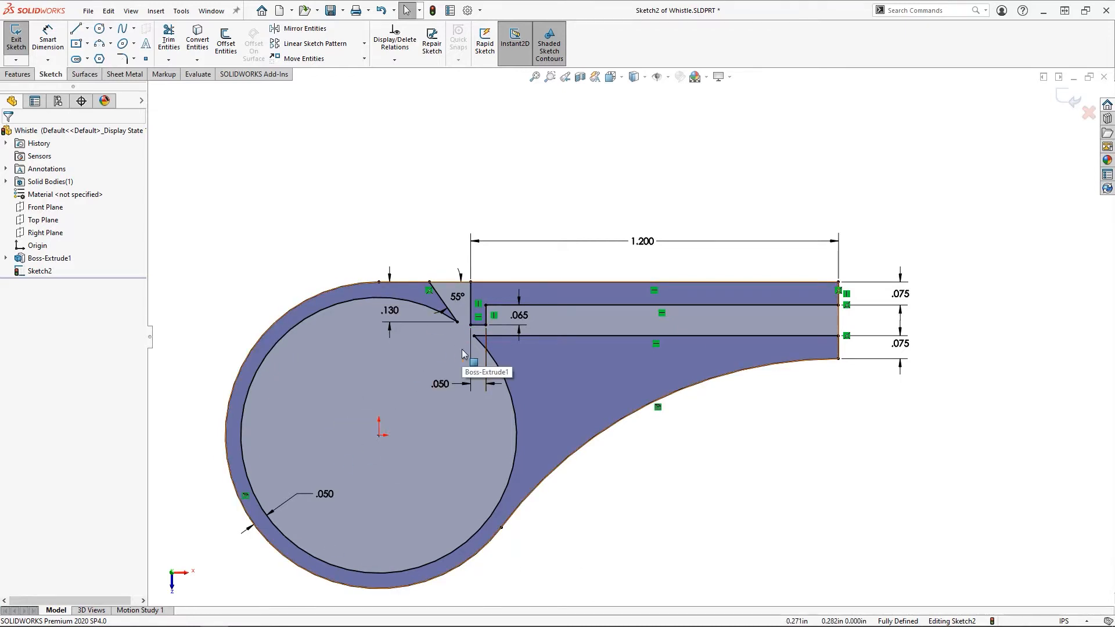
# - Extrude the mouthpiece body sketch with Extruded Boss/Base and accept it as Boss-Extrude2
pyautogui.click(19, 74)
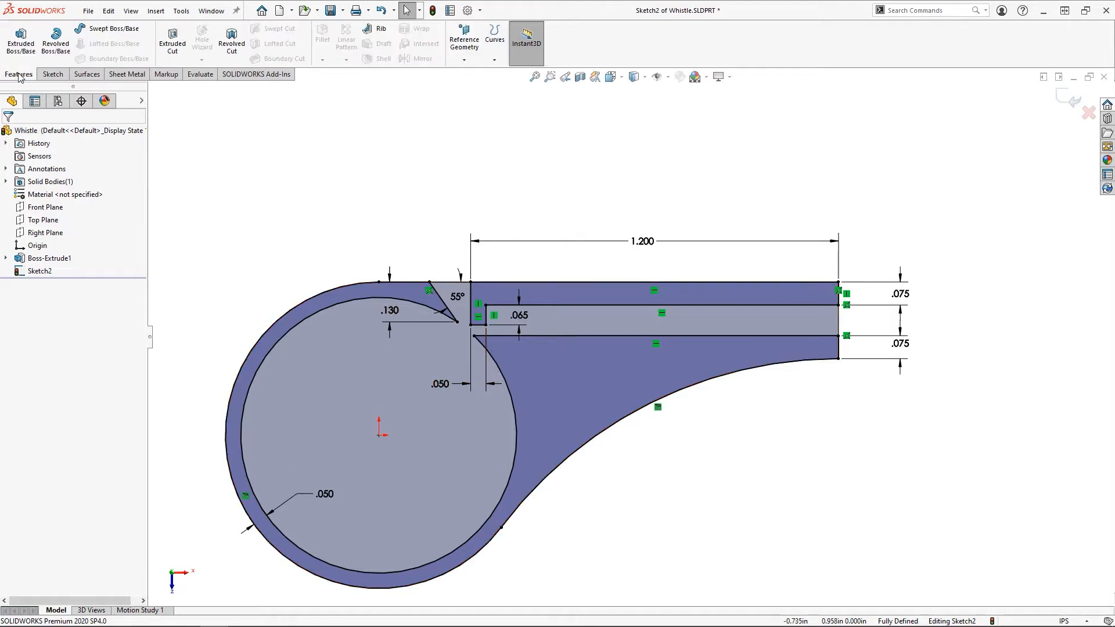
pyautogui.click(19, 40)
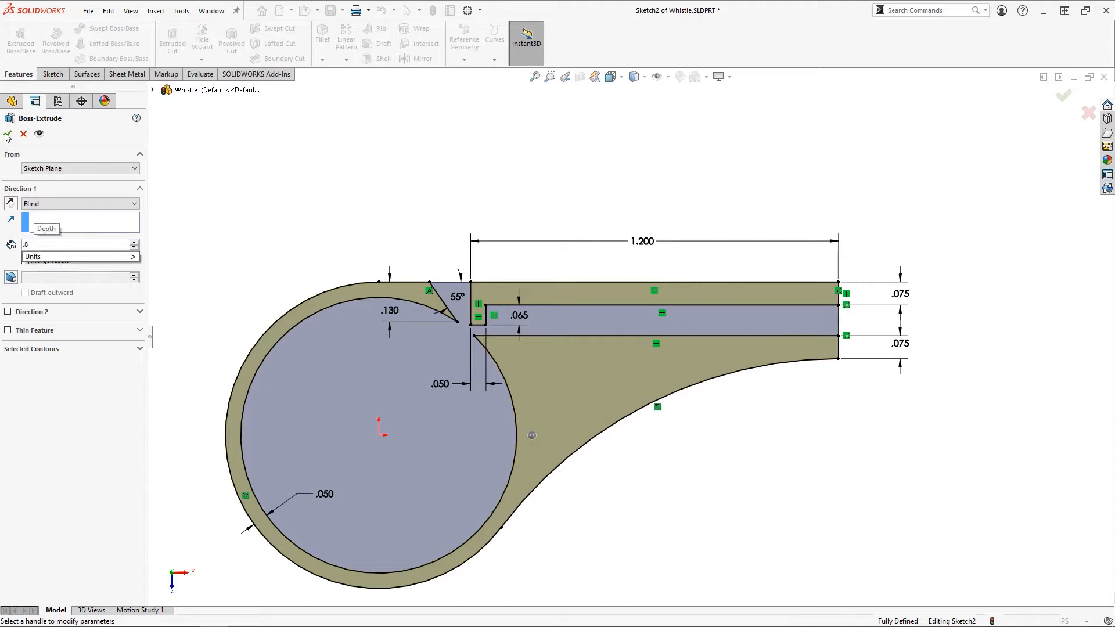
pyautogui.click(7, 136)
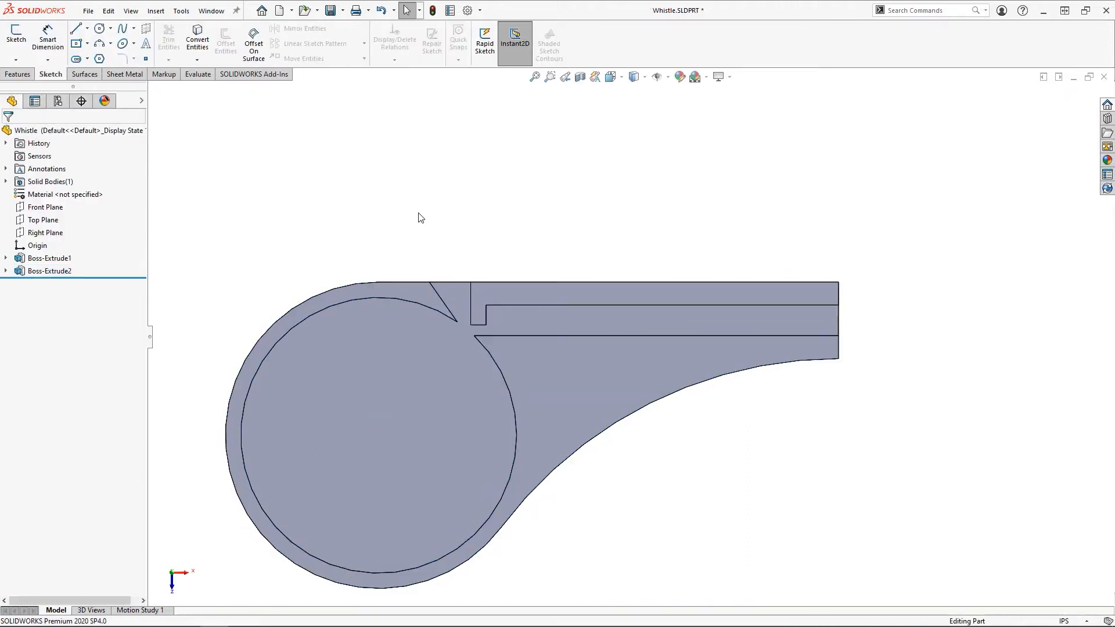